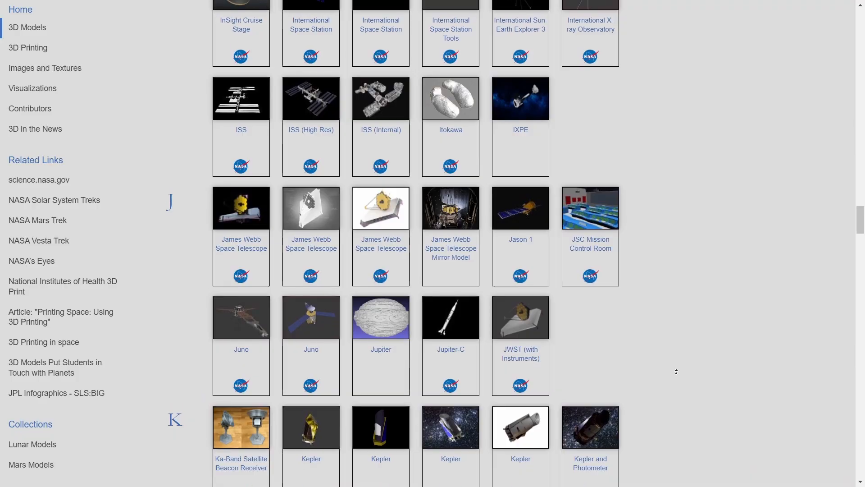
# - Browse down the 3D Models gallery to the I section and open the Ingenuity helicopter model
pyautogui.scroll(-3)
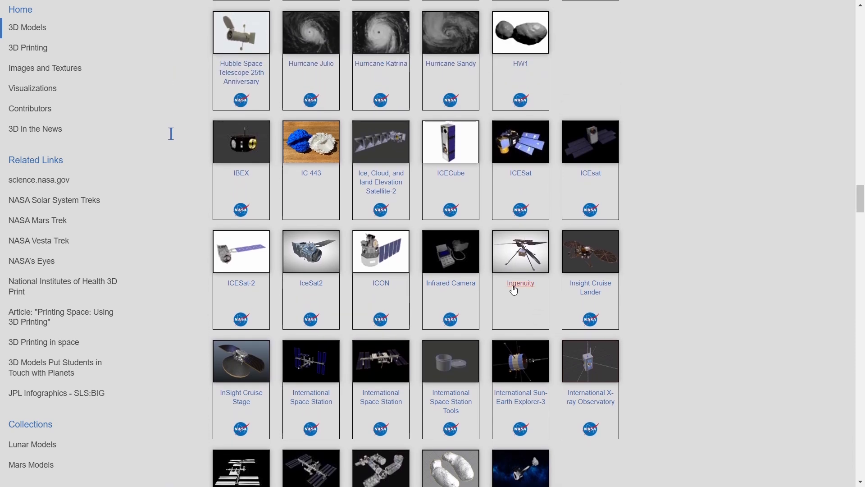
pyautogui.click(519, 283)
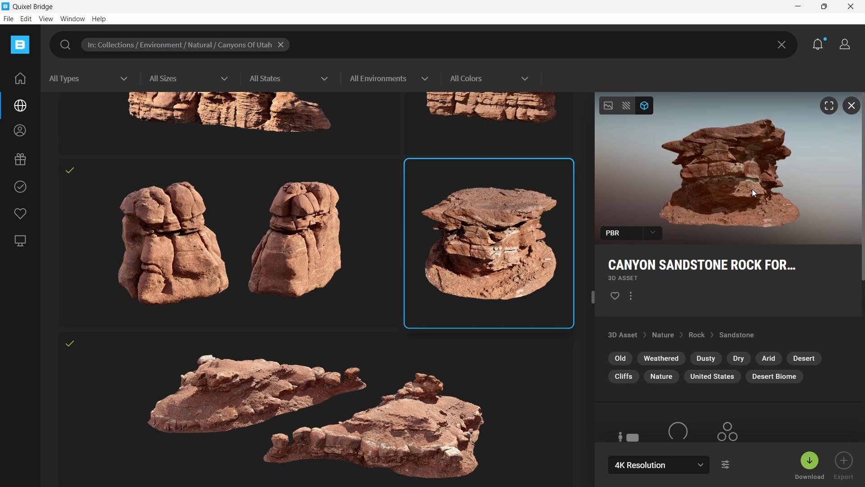
# - Browse the Canyons Of Utah collection toward the Canyon Sandstone Rock asset
pyautogui.scroll(-3)
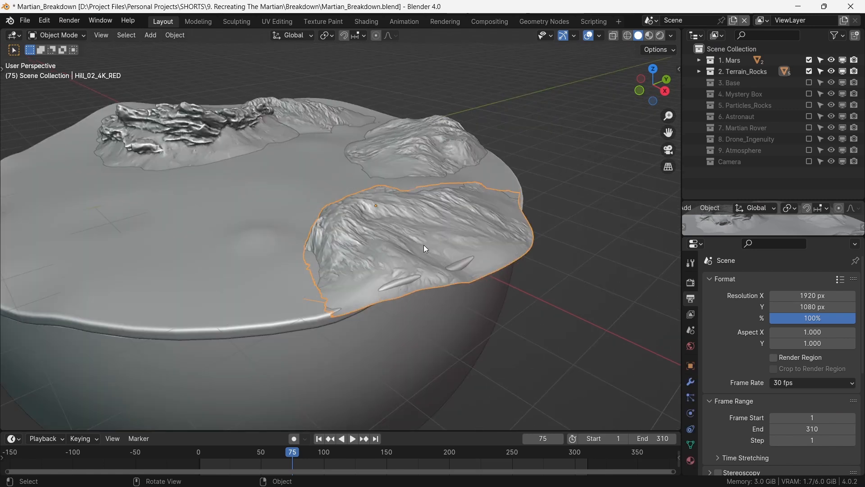
# - Reveal the hidden Base, Mystery Box and Particles_Rocks collections in the Outliner
pyautogui.click(58, 36)
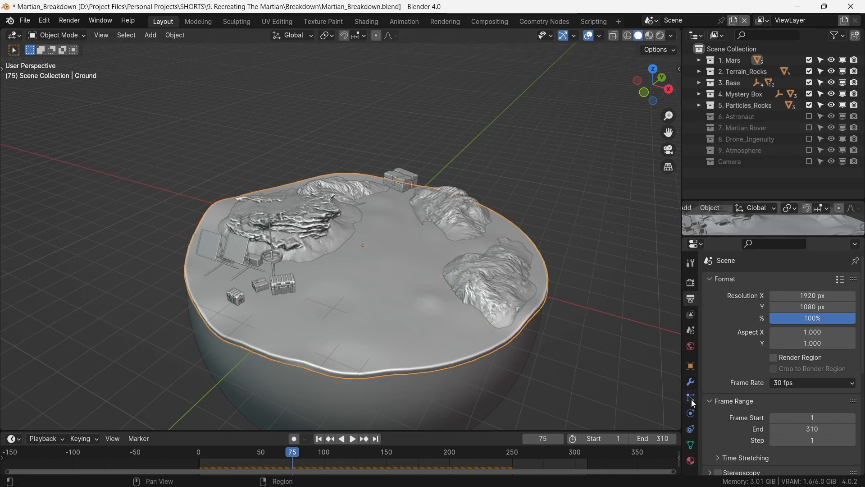
# - Show the Astronaut, Rover and Drone_Ingenuity collections, then check the drone's hover at frames 134 and 220
pyautogui.click(689, 397)
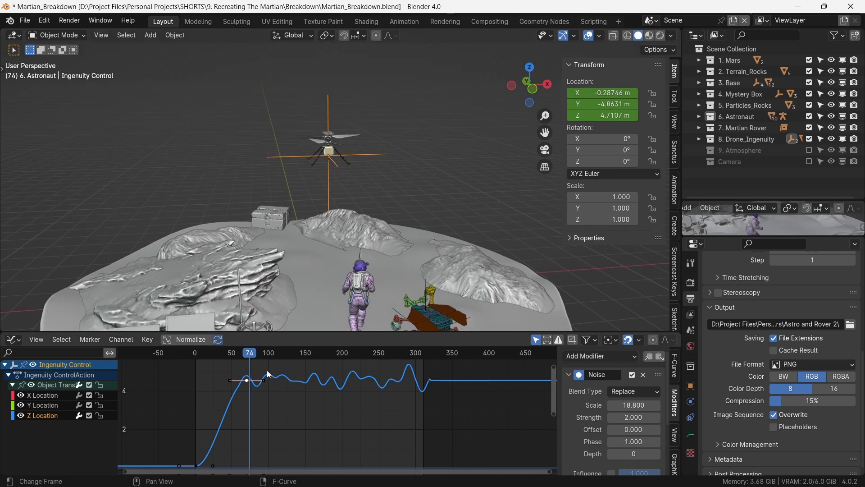
pyautogui.click(293, 352)
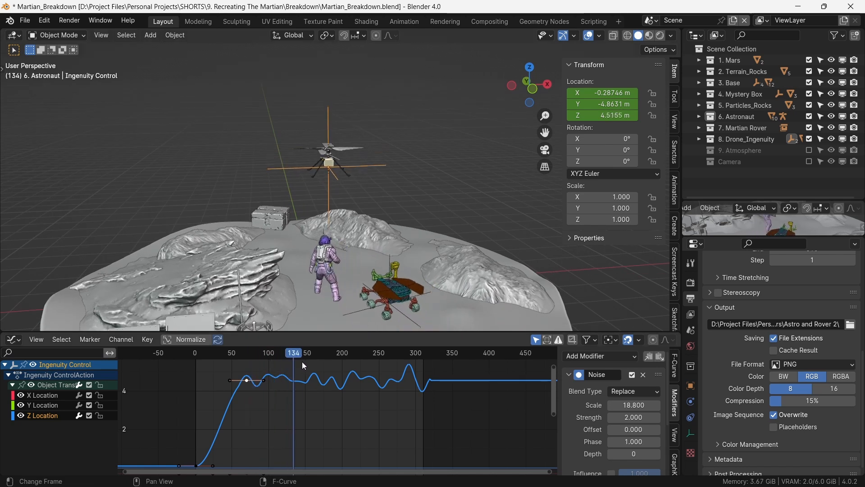
pyautogui.click(357, 353)
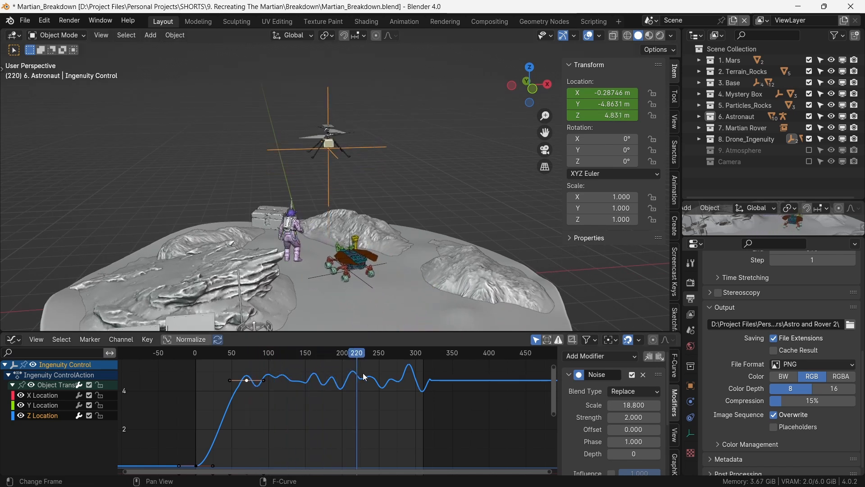
pyautogui.click(633, 416)
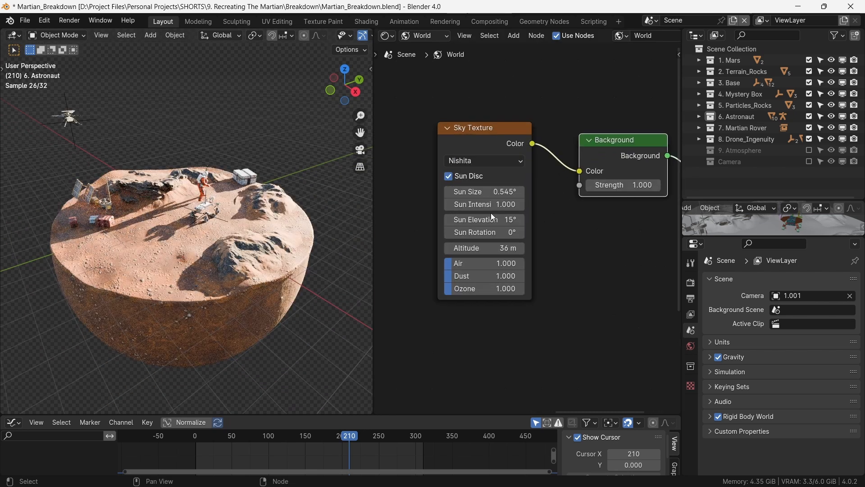
# - Set the Sky Texture sun elevation to 2.5°, sun size to 2.6° and drag its rotation for long shadows
pyautogui.doubleClick(483, 219)
pyautogui.write('2.6')
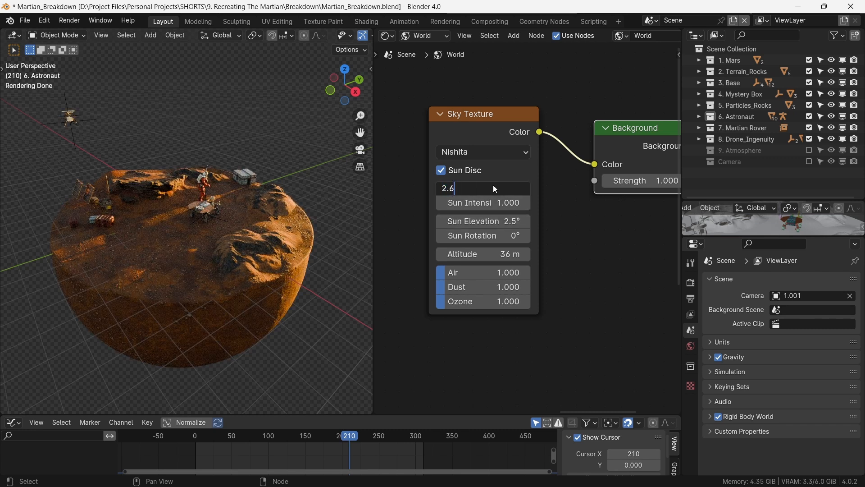
pyautogui.press('Return')
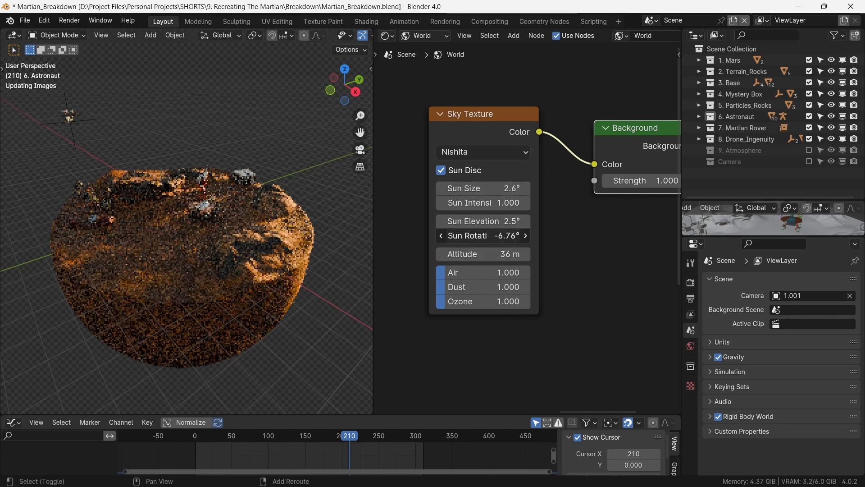
pyautogui.moveTo(483, 235); pyautogui.dragTo(491, 235)
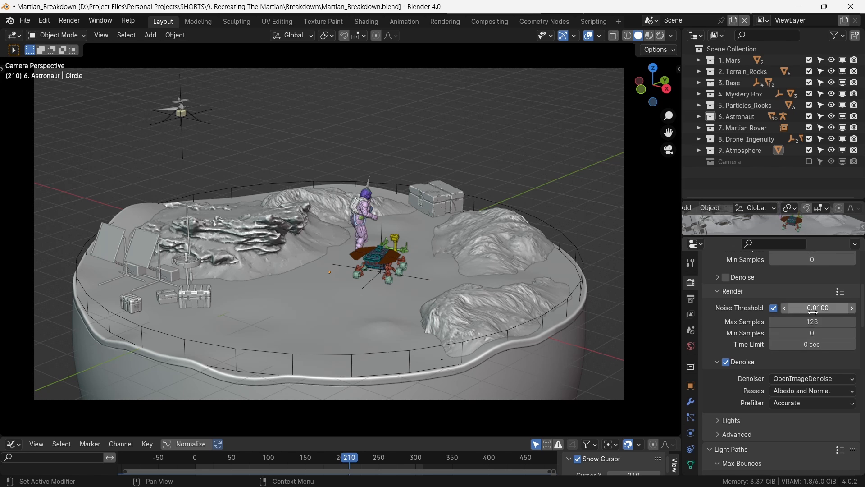
pyautogui.scroll(-3)
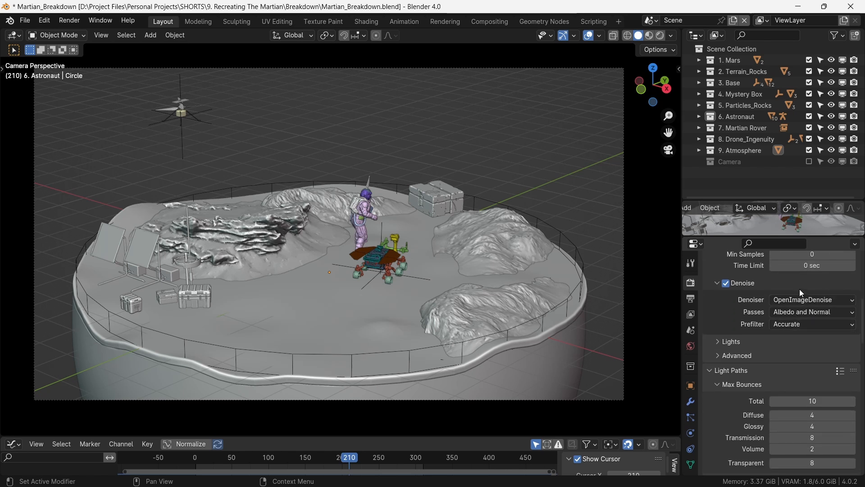
pyautogui.scroll(-3)
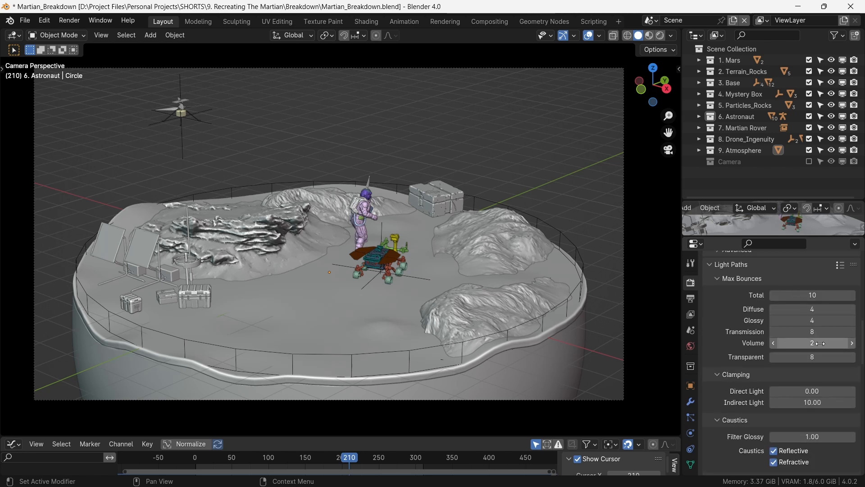
pyautogui.scroll(-3)
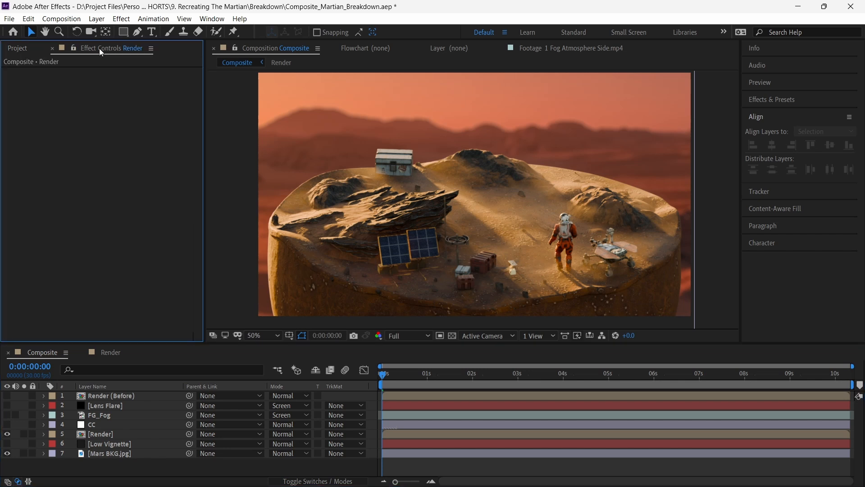
pyautogui.moveTo(113, 342)
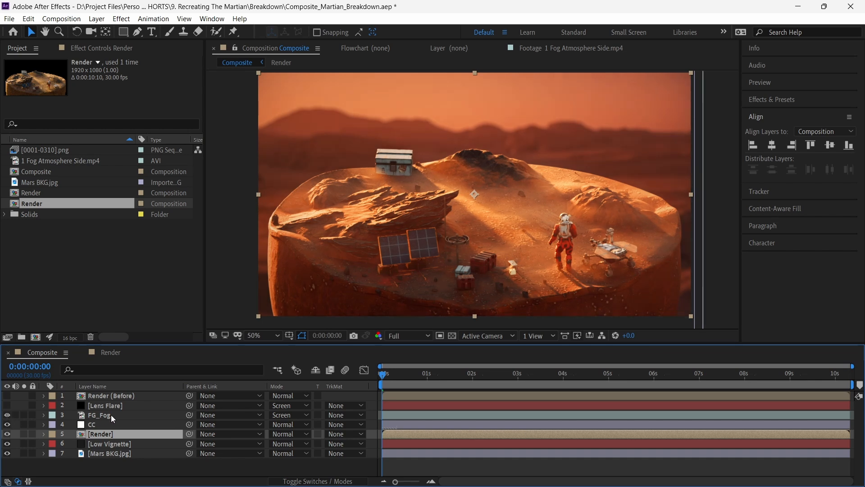
# - Toggle the FG_Fog layer visibility to compare the composite with and without fog
pyautogui.click(99, 415)
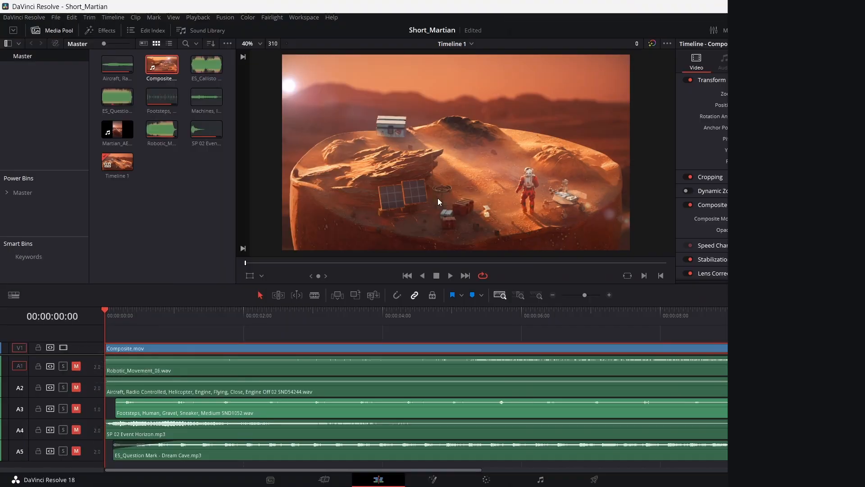
# - Unmute the rover, footsteps and Dream Cave music tracks and play the scored composite from the start
pyautogui.click(819, 31)
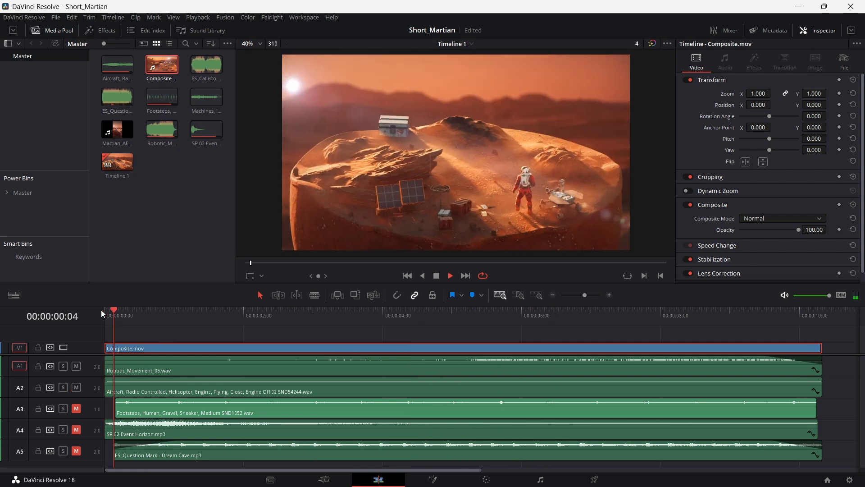
pyautogui.click(253, 315)
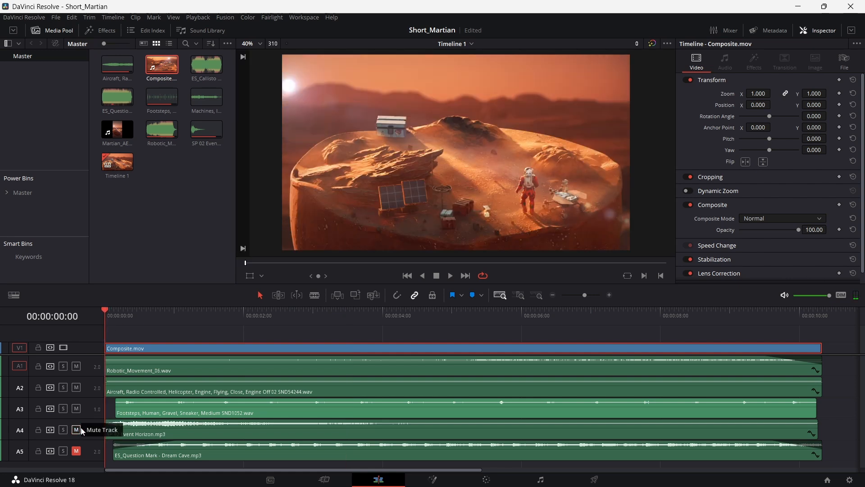
pyautogui.click(450, 275)
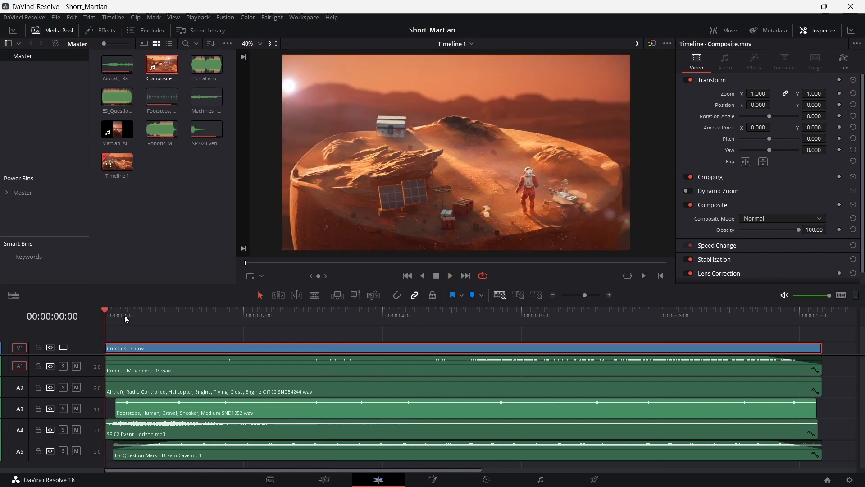
pyautogui.click(448, 276)
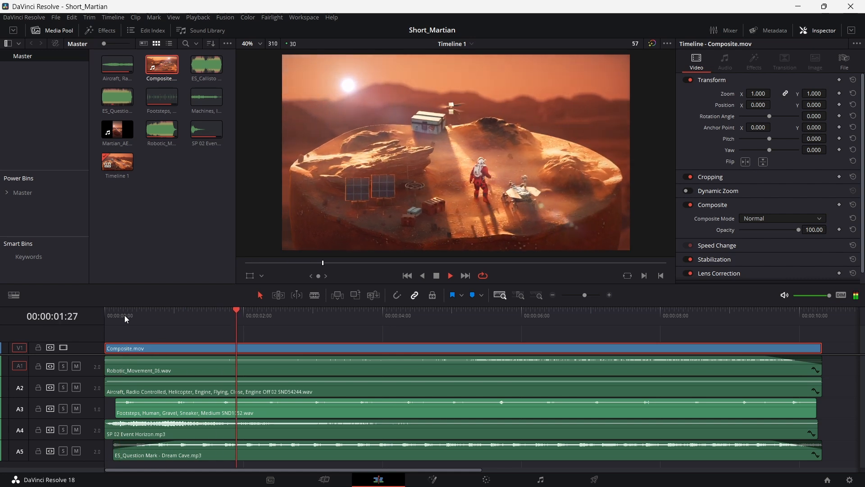